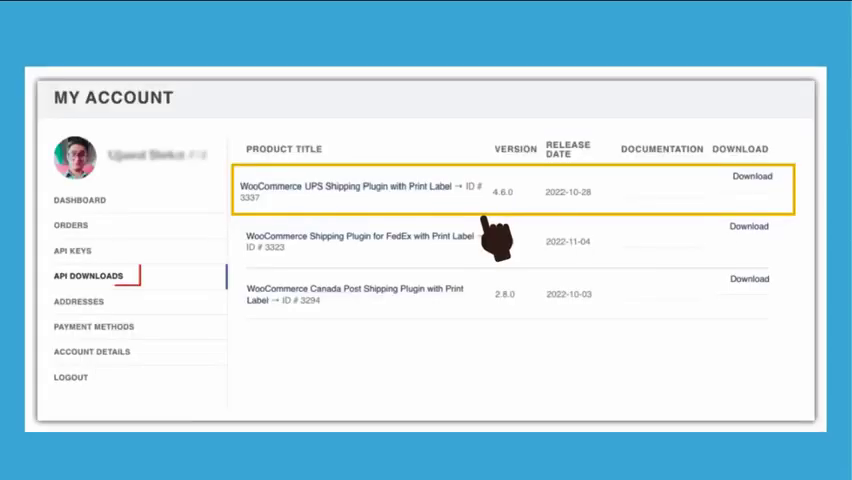
Download 'WooCommerce UPS Shipping Plugin with Print Label' from PluginHive's API Downloads
click(86, 275)
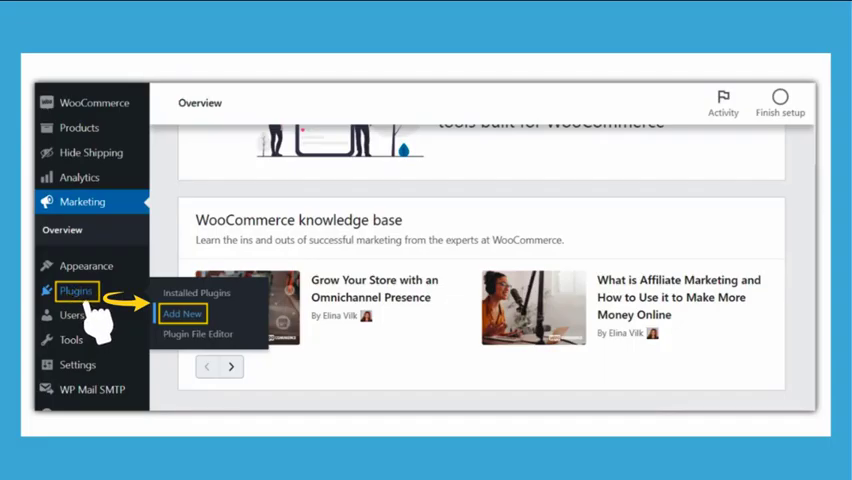
Go to Plugins > Add New in the WordPress admin
click(183, 313)
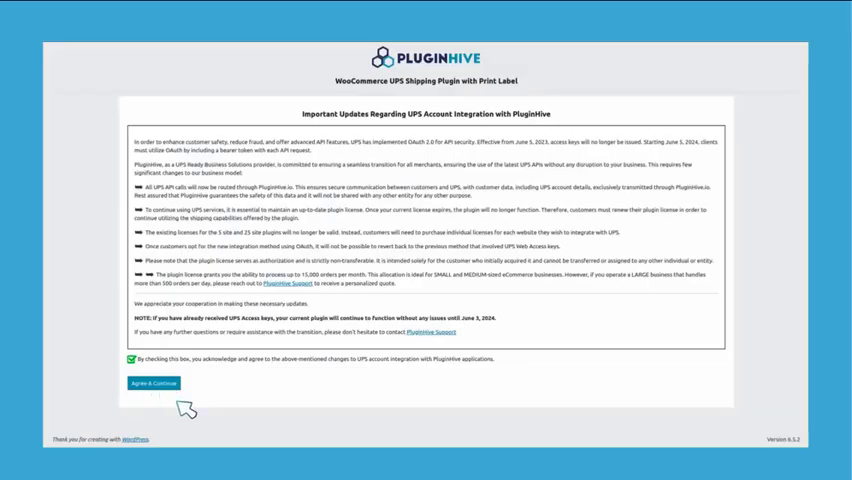
Agree to the PluginHive UPS integration notice to reach the UPS account connection page
click(160, 383)
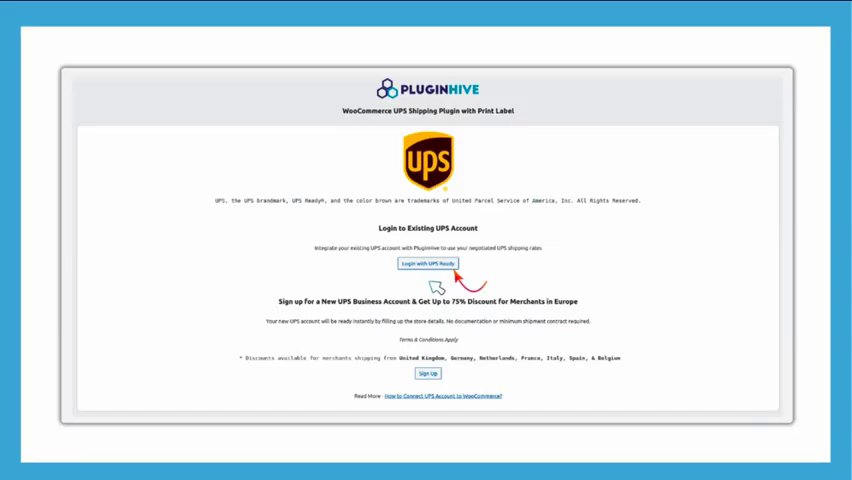
Log in with UPS Ready, connect the UPS account number, and authorize the UPS login
click(428, 264)
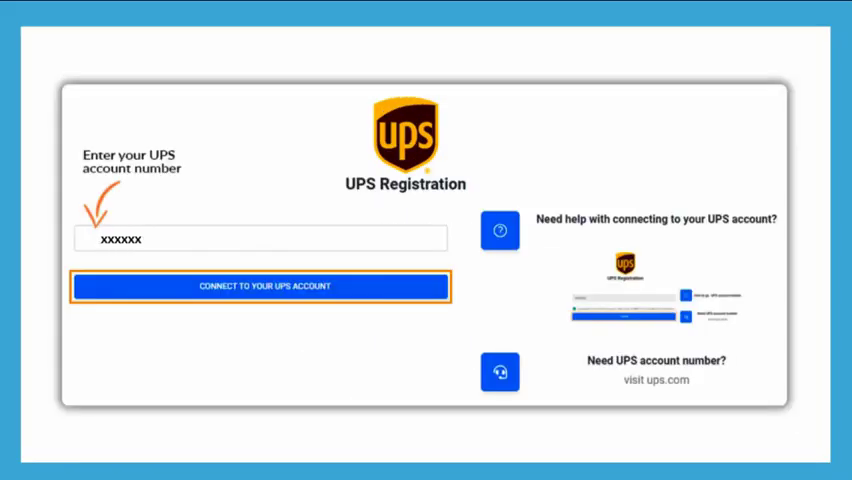
click(260, 286)
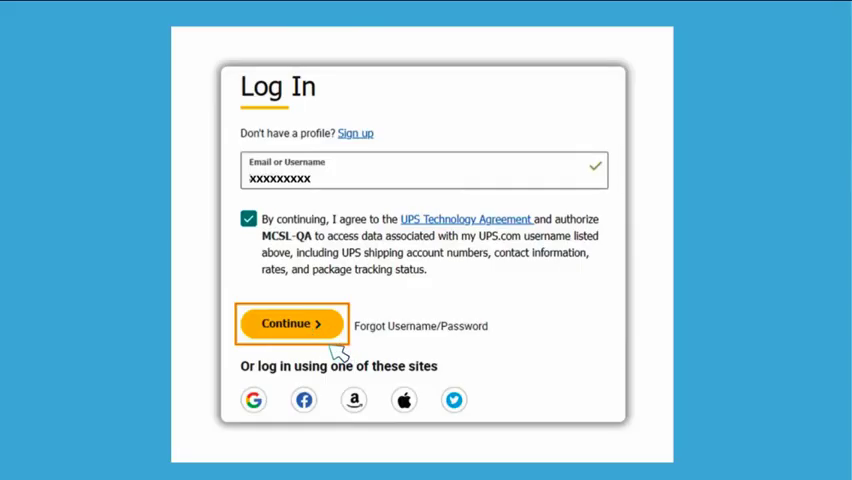
mouse_move(330, 345)
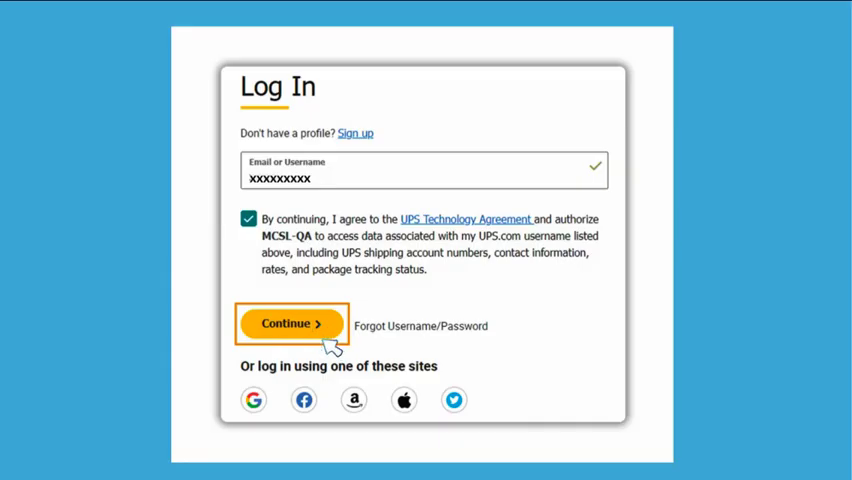
click(290, 323)
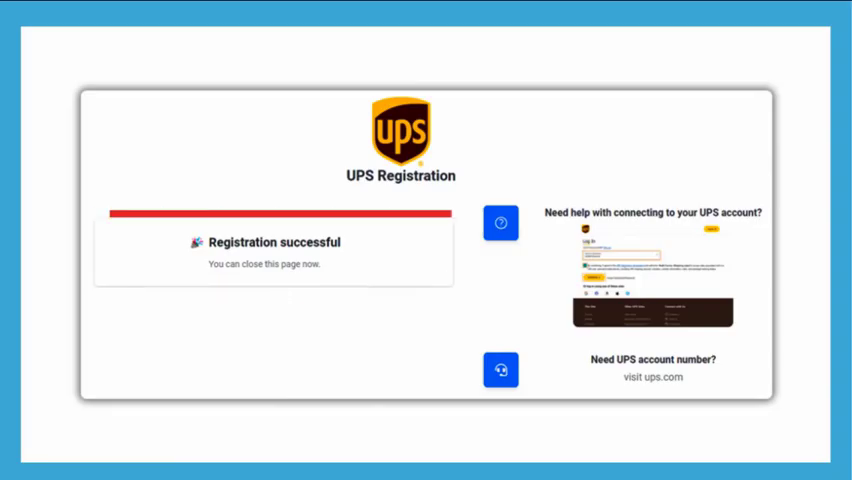